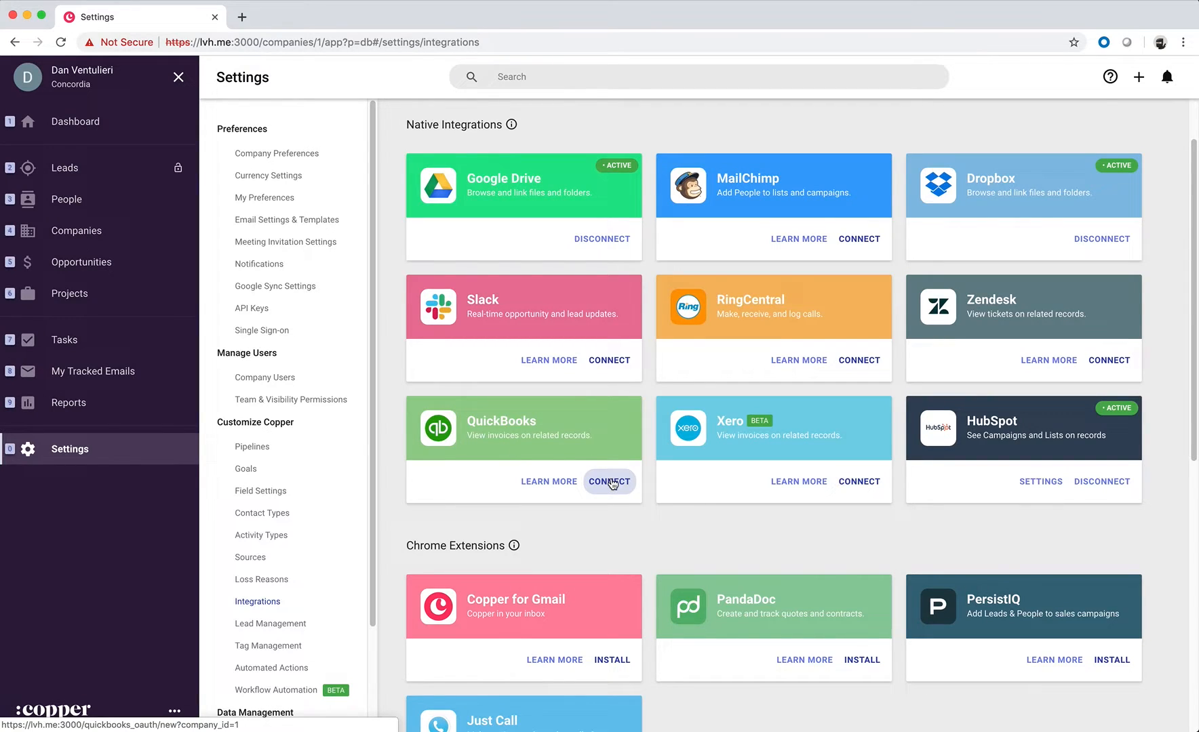
- Connect the QuickBooks integration and approve the Intuit authorization for Sandbox Company_US_1
click(610, 481)
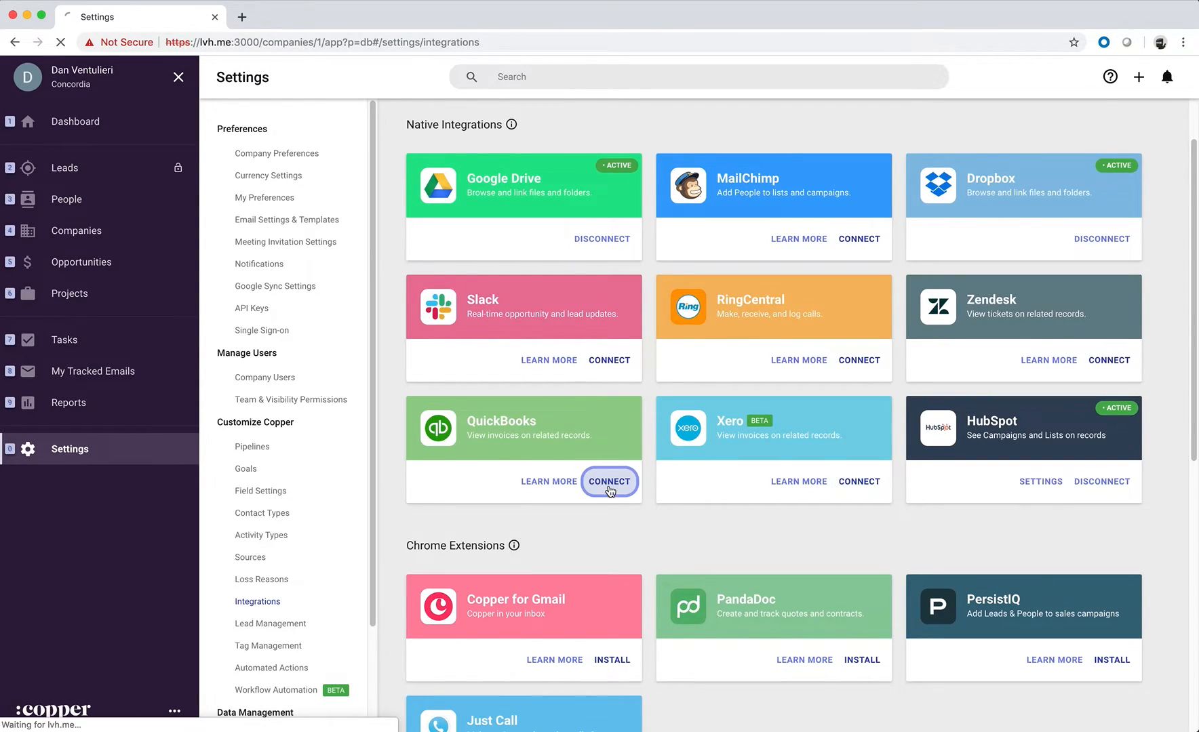
click(608, 482)
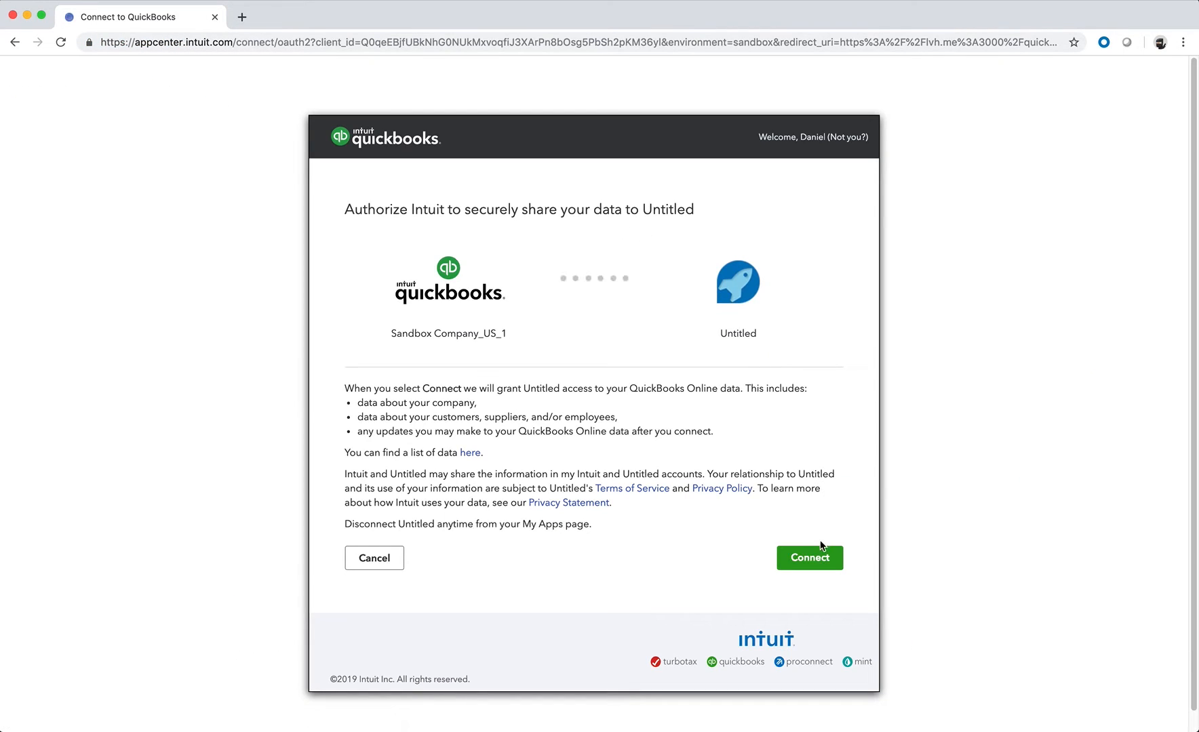
click(809, 557)
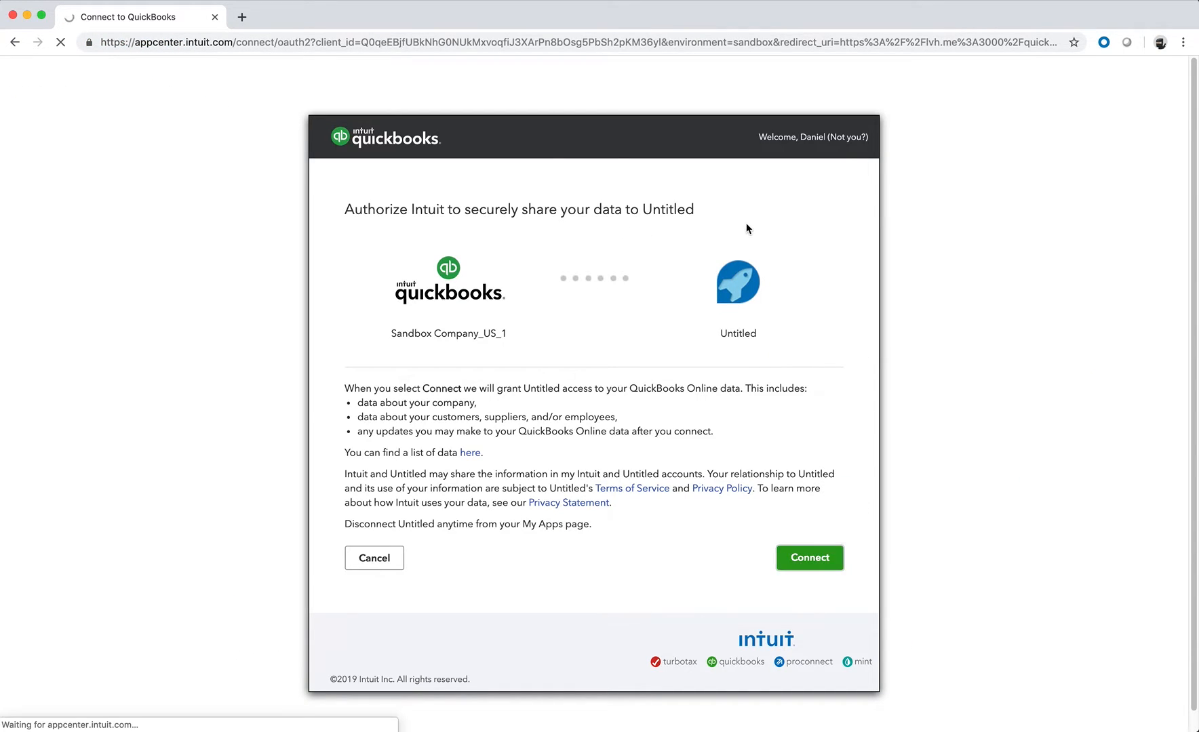
click(809, 558)
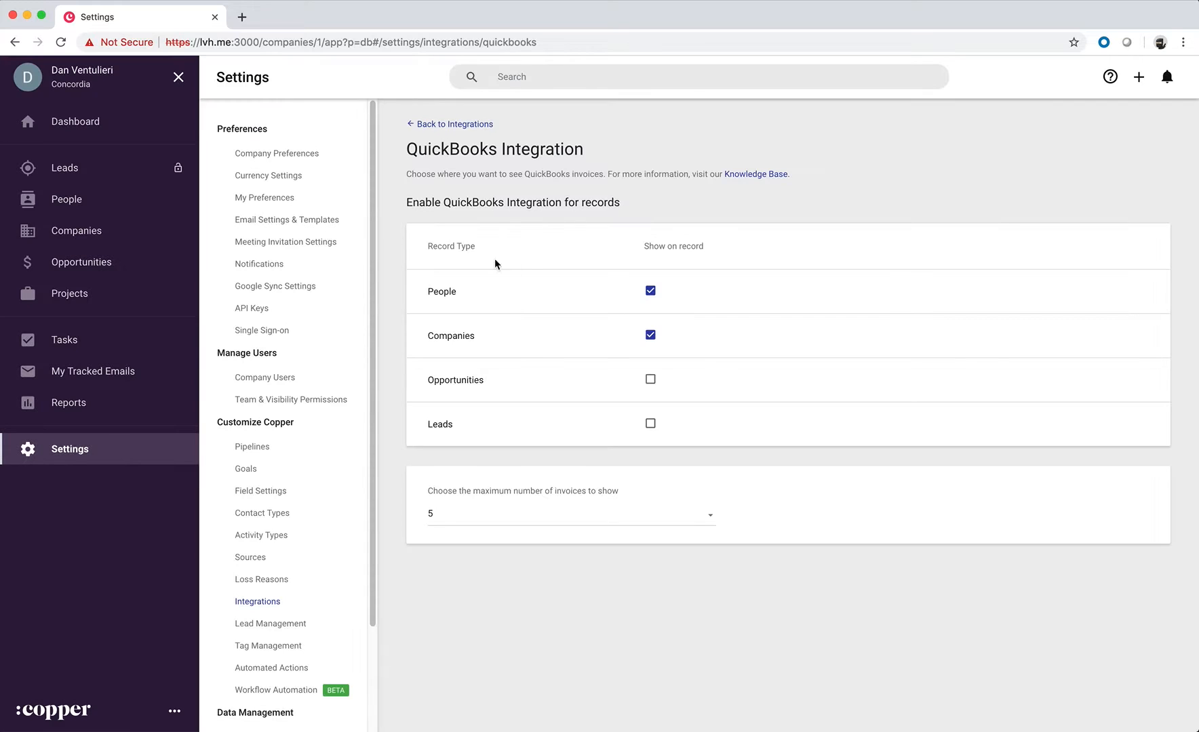
mouse_move(454, 307)
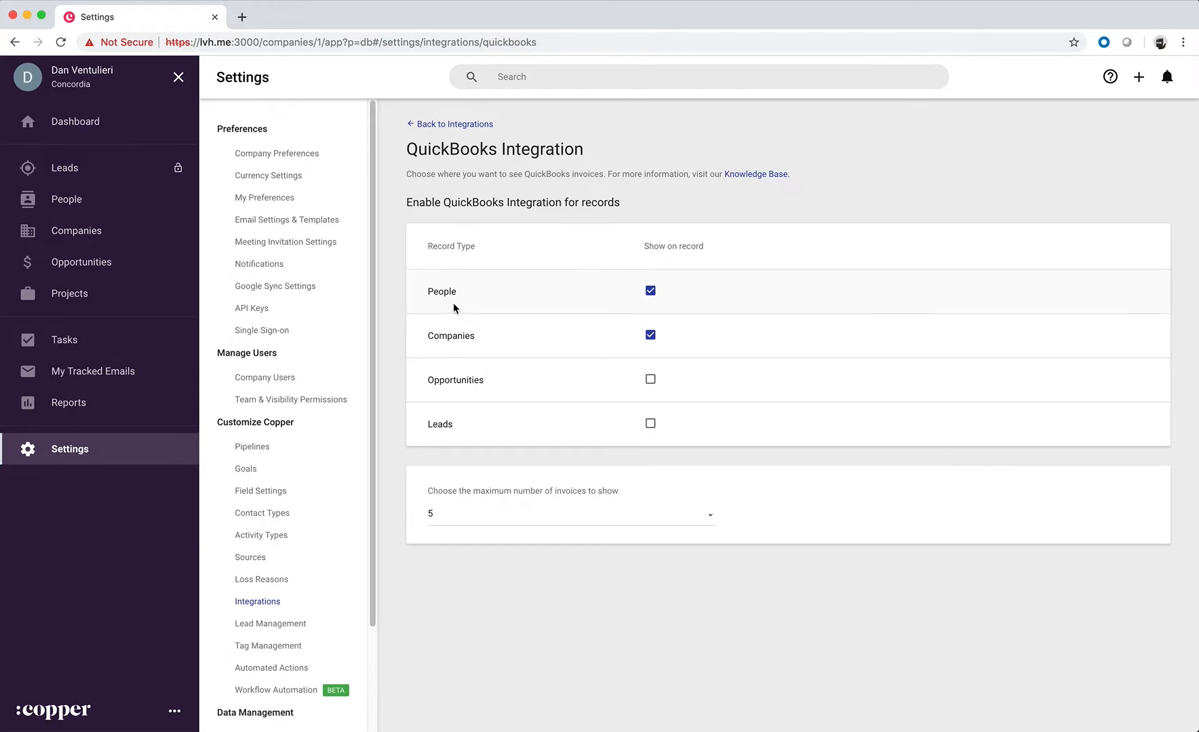
mouse_move(541, 329)
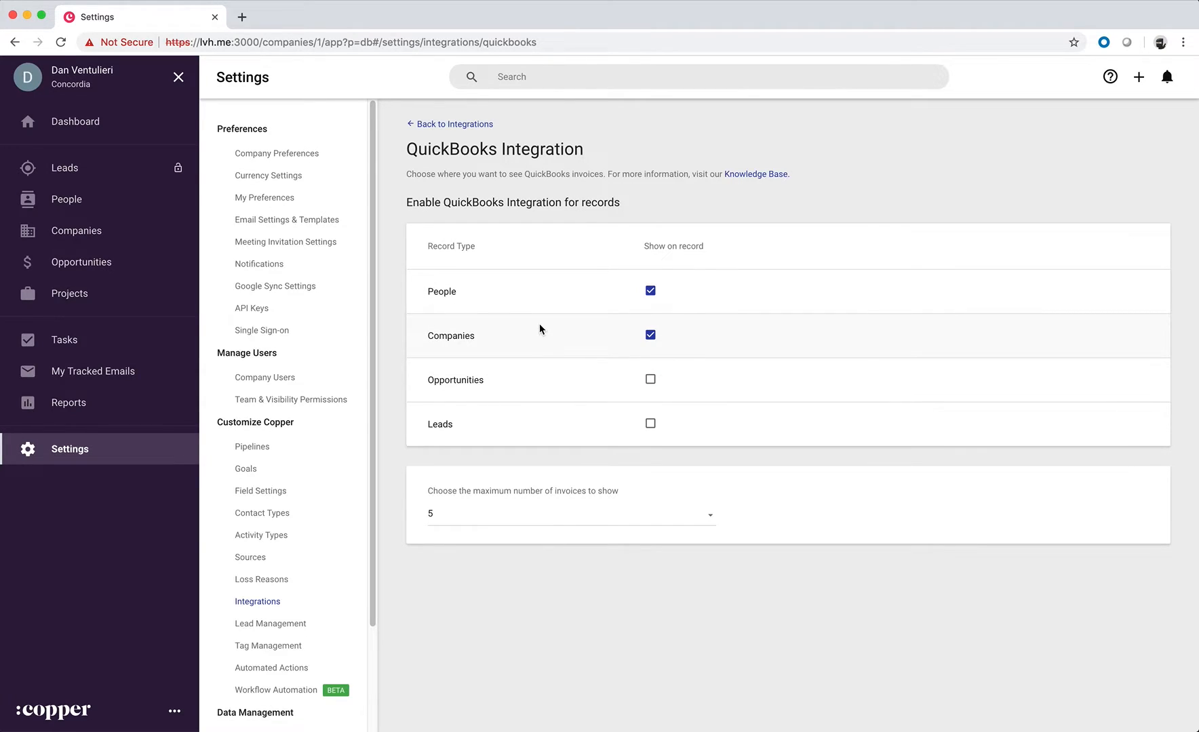
mouse_move(495, 506)
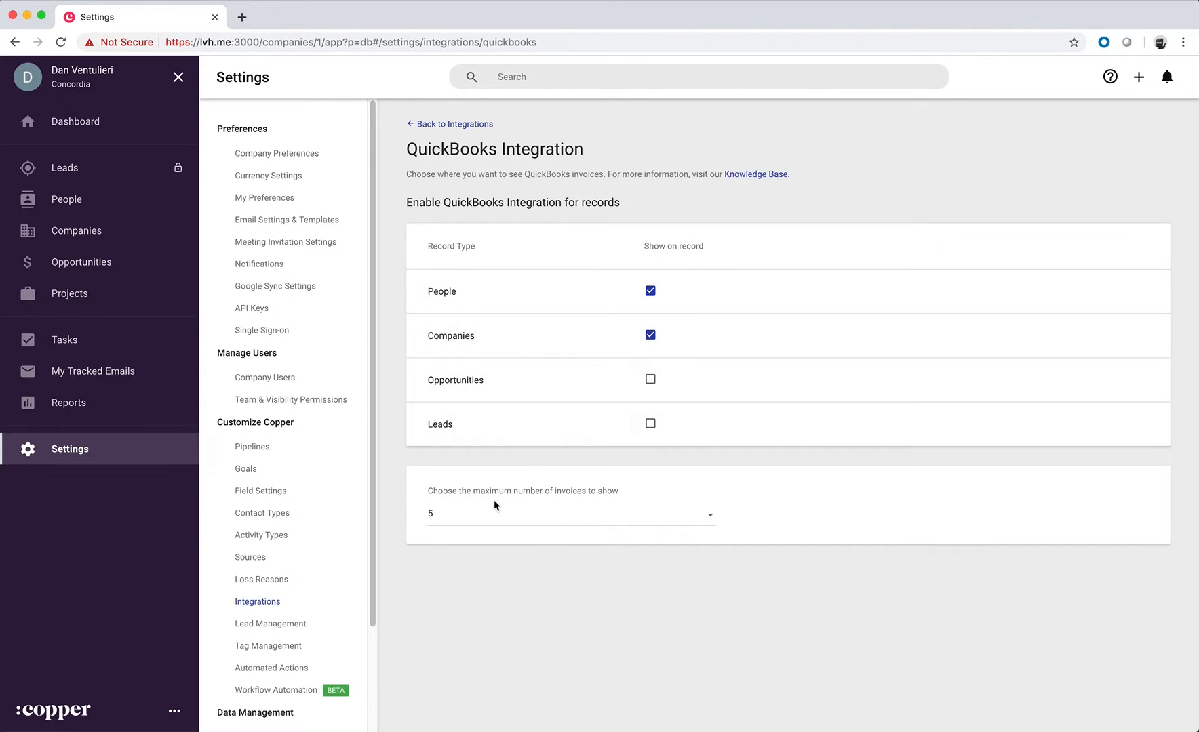
mouse_move(707, 523)
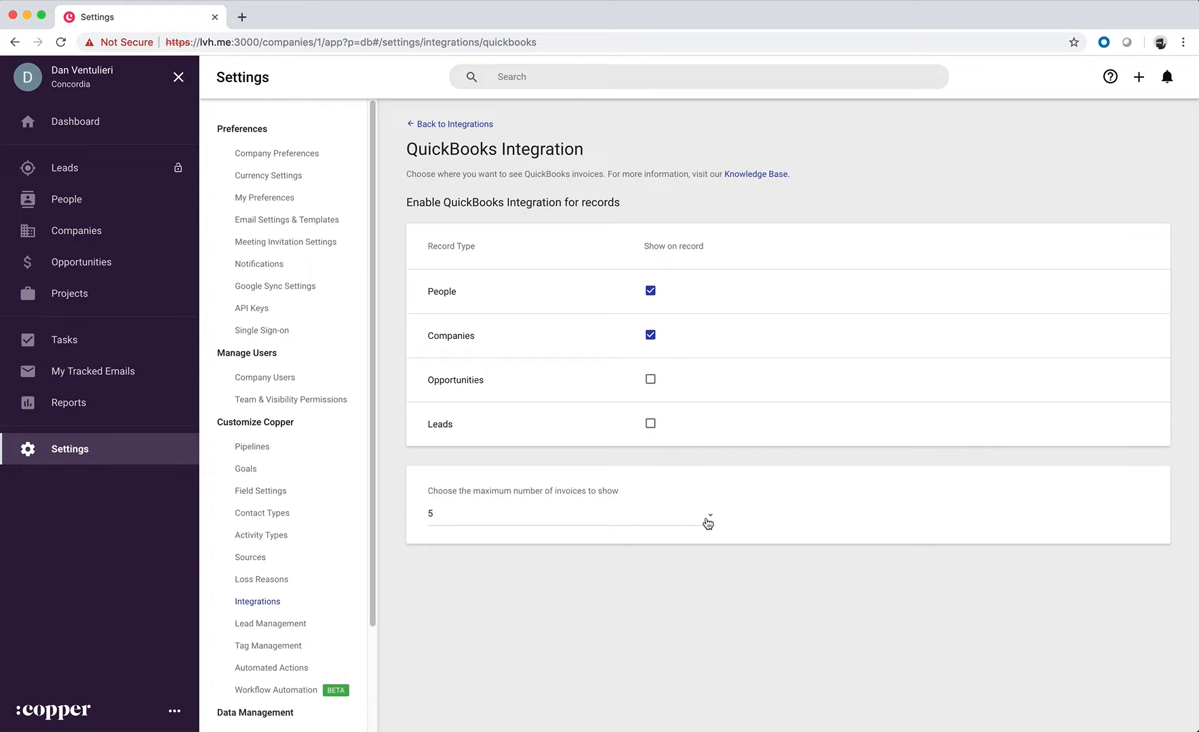
mouse_move(132, 212)
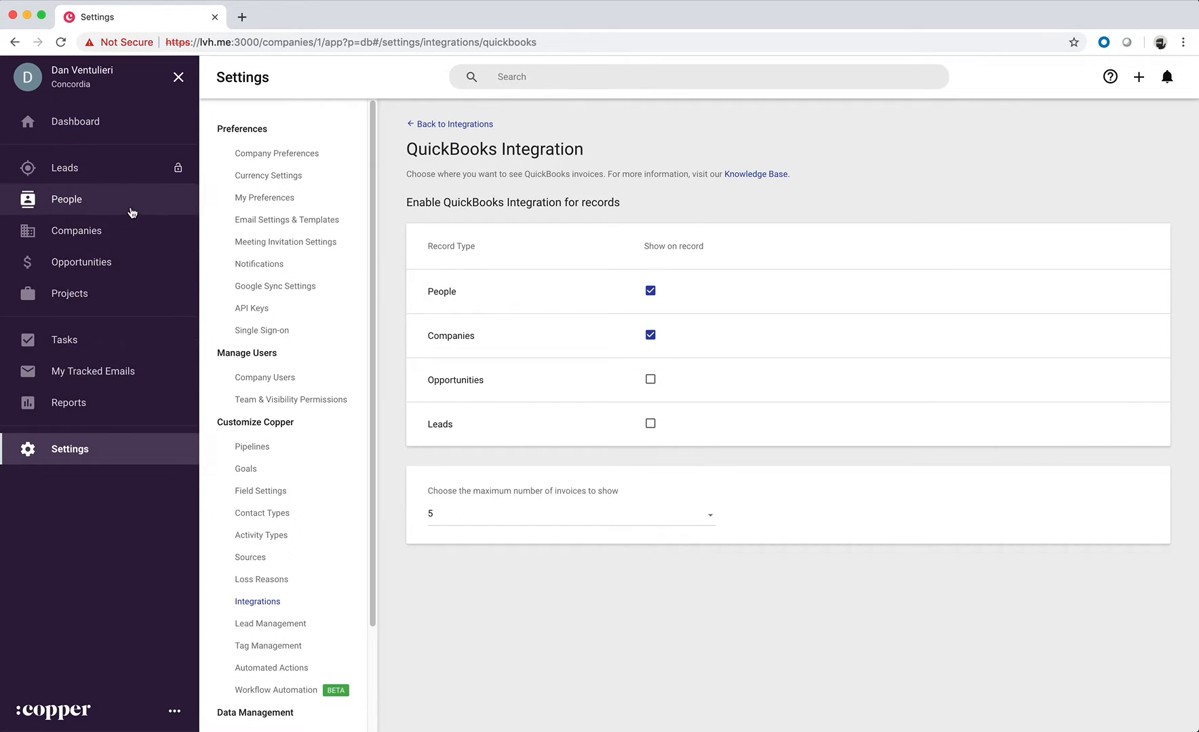
- Expand the QuickBooks invoices on Robert Plant's Related tab, then preview and close Invoice #148
click(66, 199)
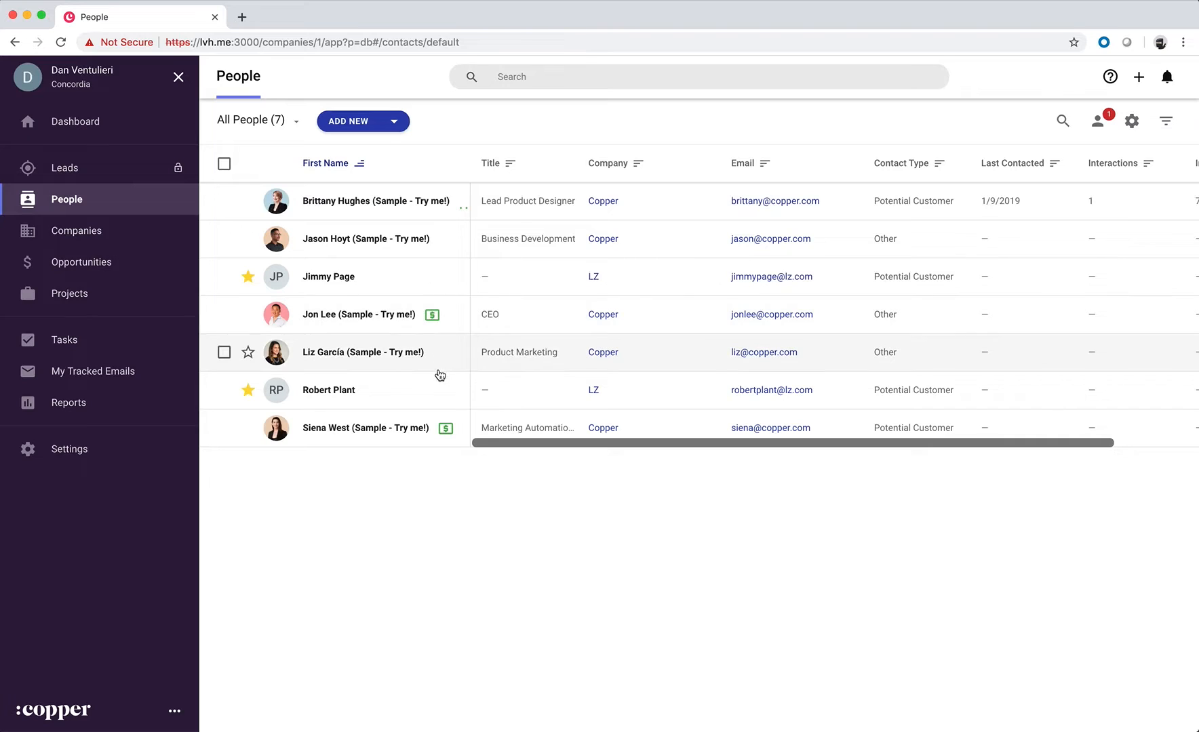
click(328, 390)
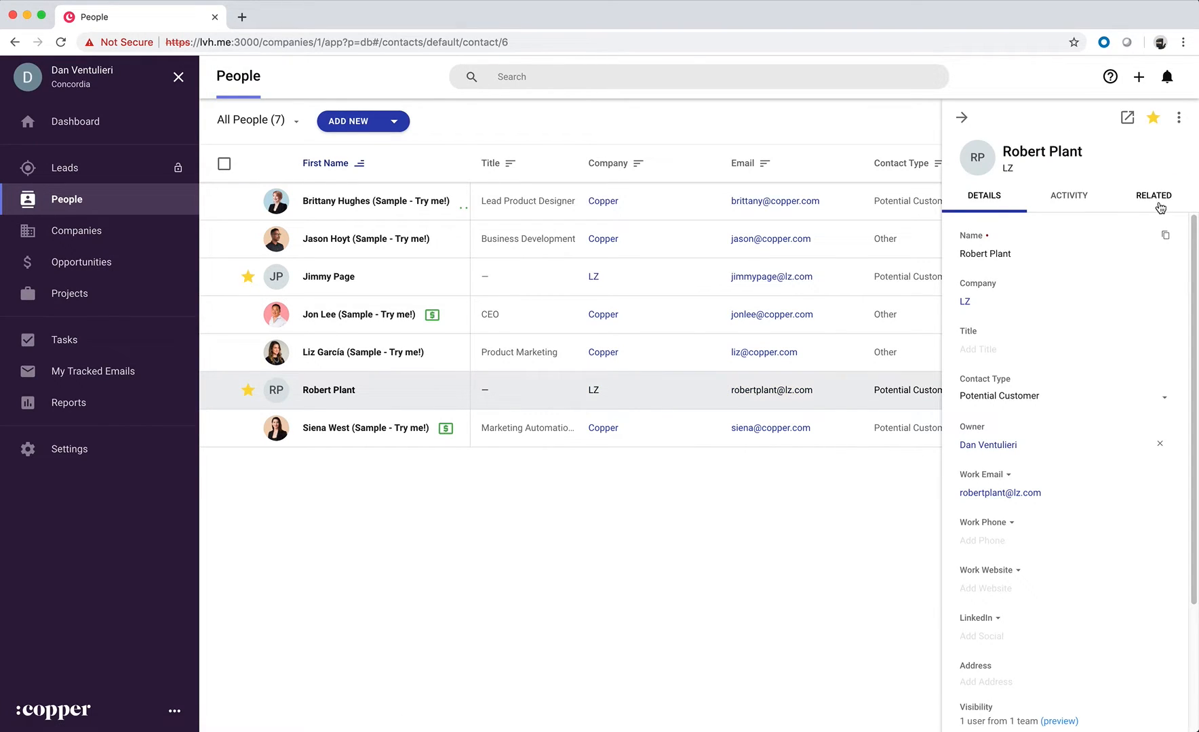
click(1153, 195)
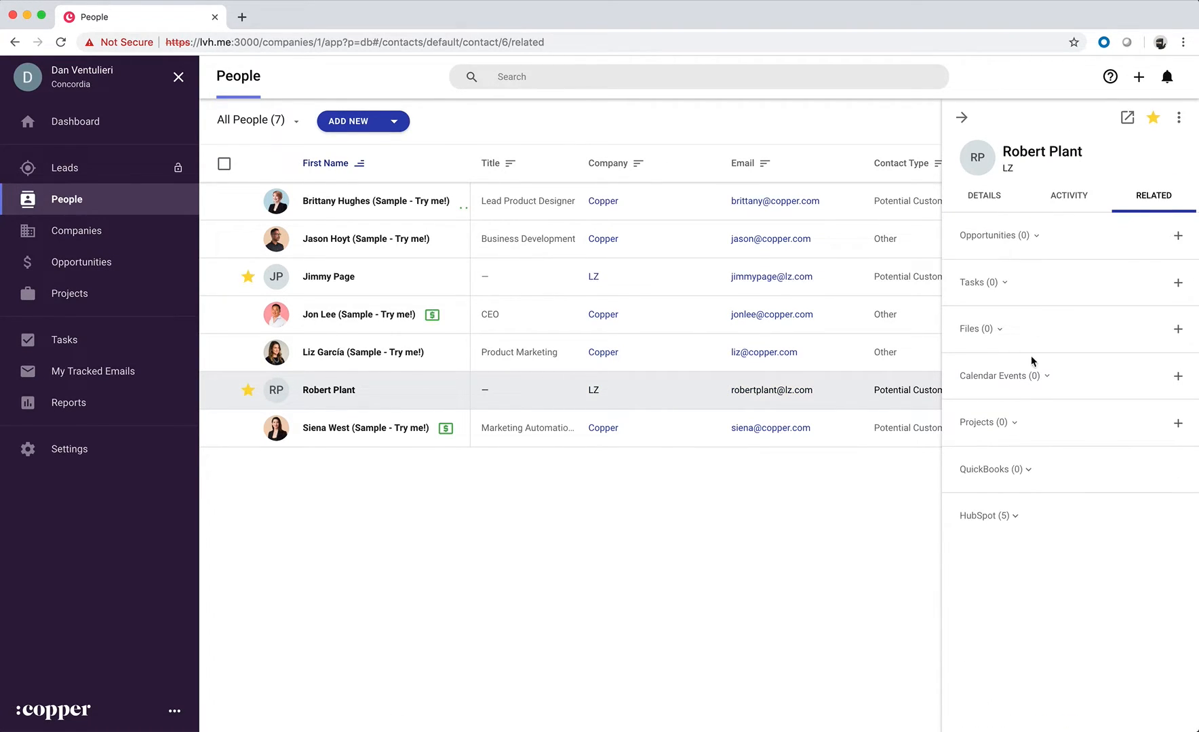
click(989, 469)
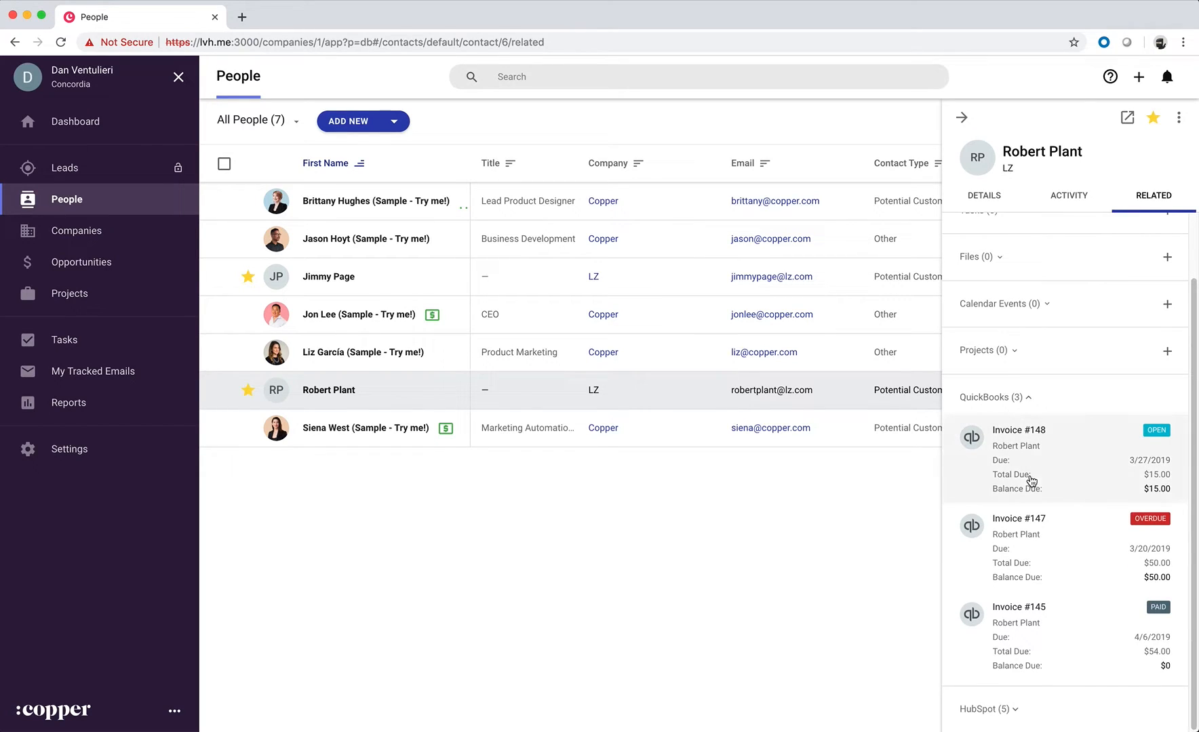
mouse_move(1176, 490)
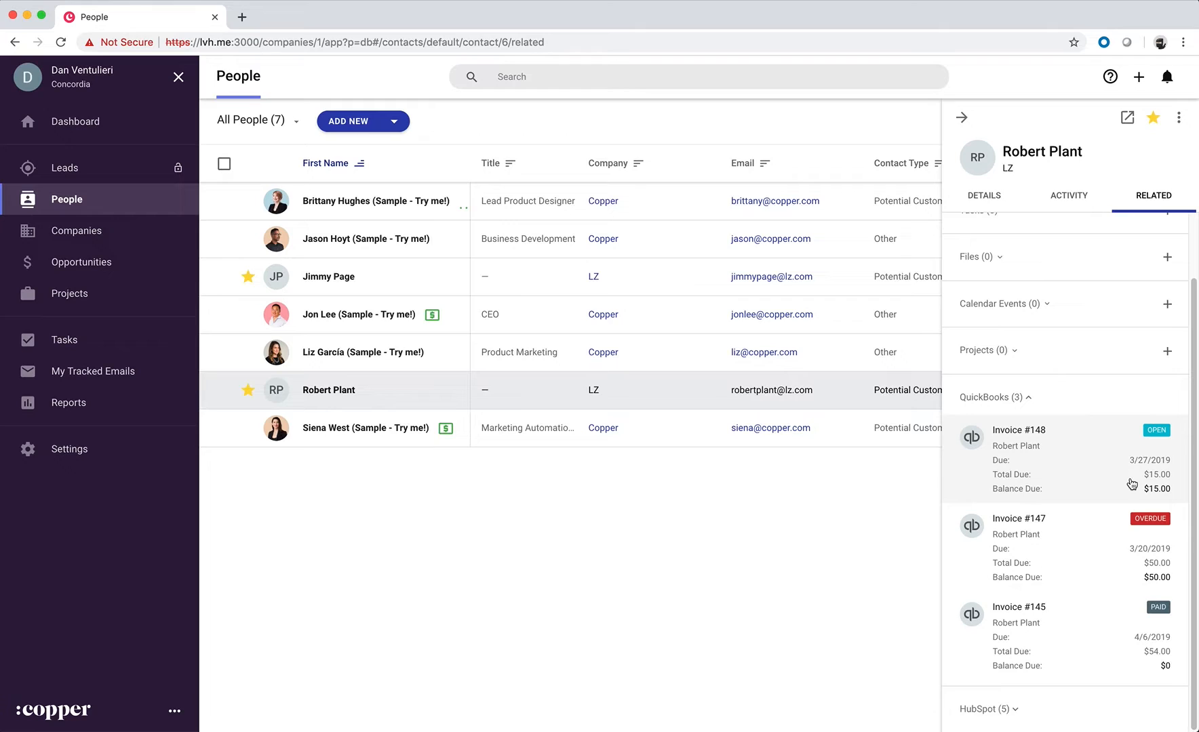
mouse_move(1117, 456)
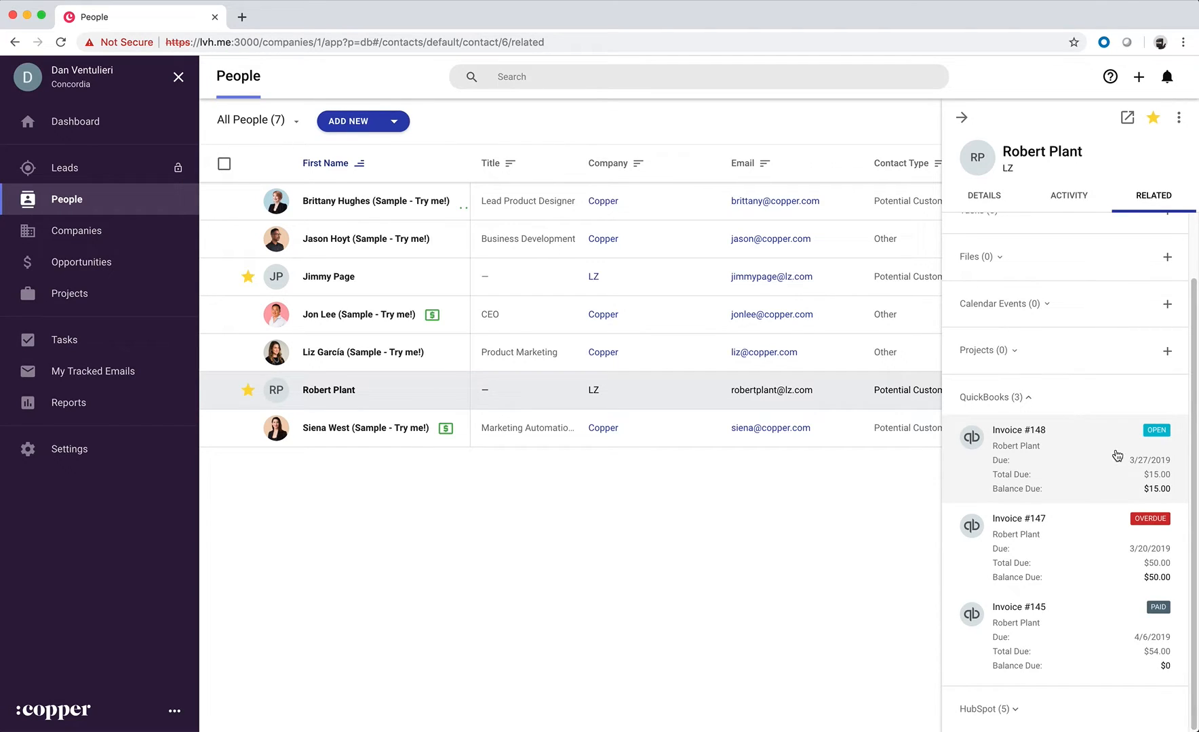
click(1019, 430)
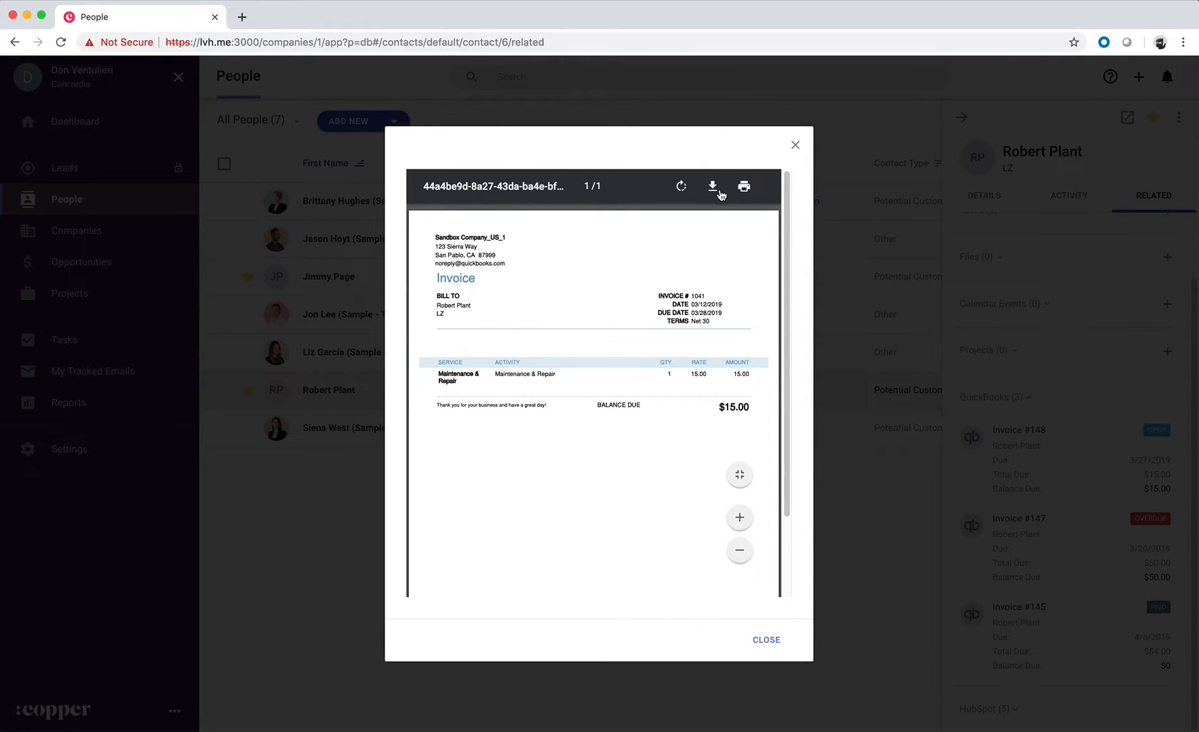
click(796, 145)
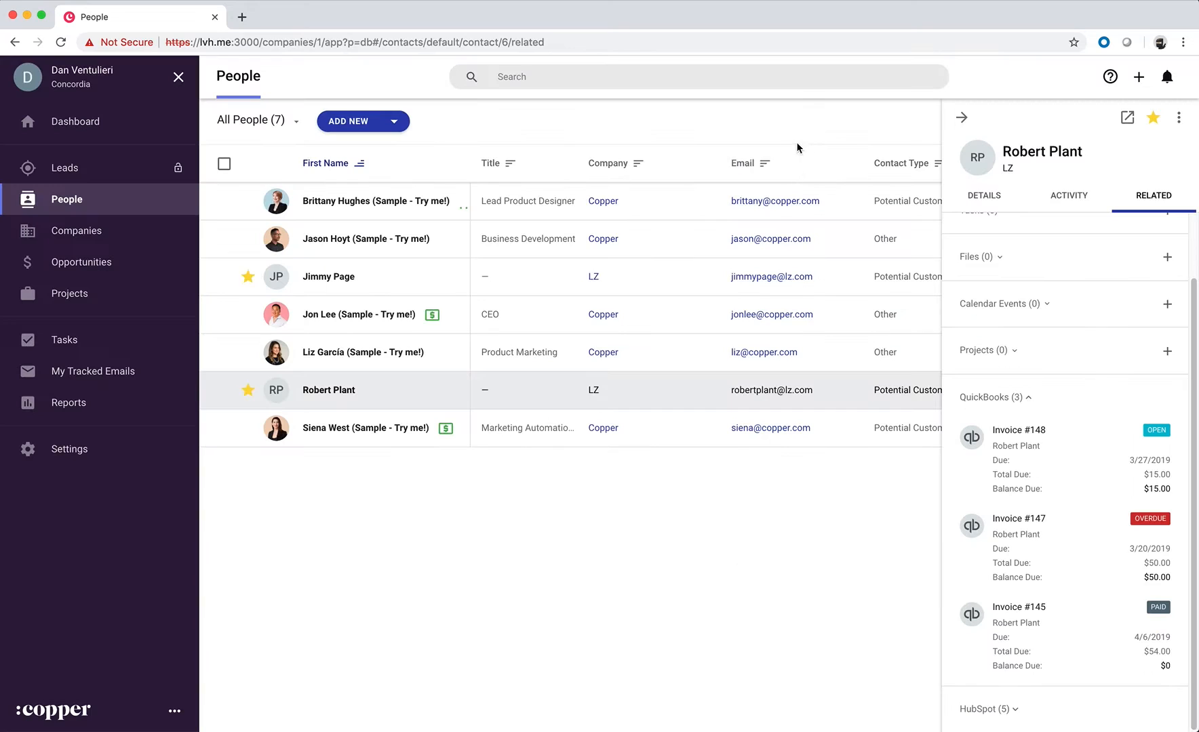
- Check Jimmy Page's one open QuickBooks invoice, then go to the Companies list
click(329, 277)
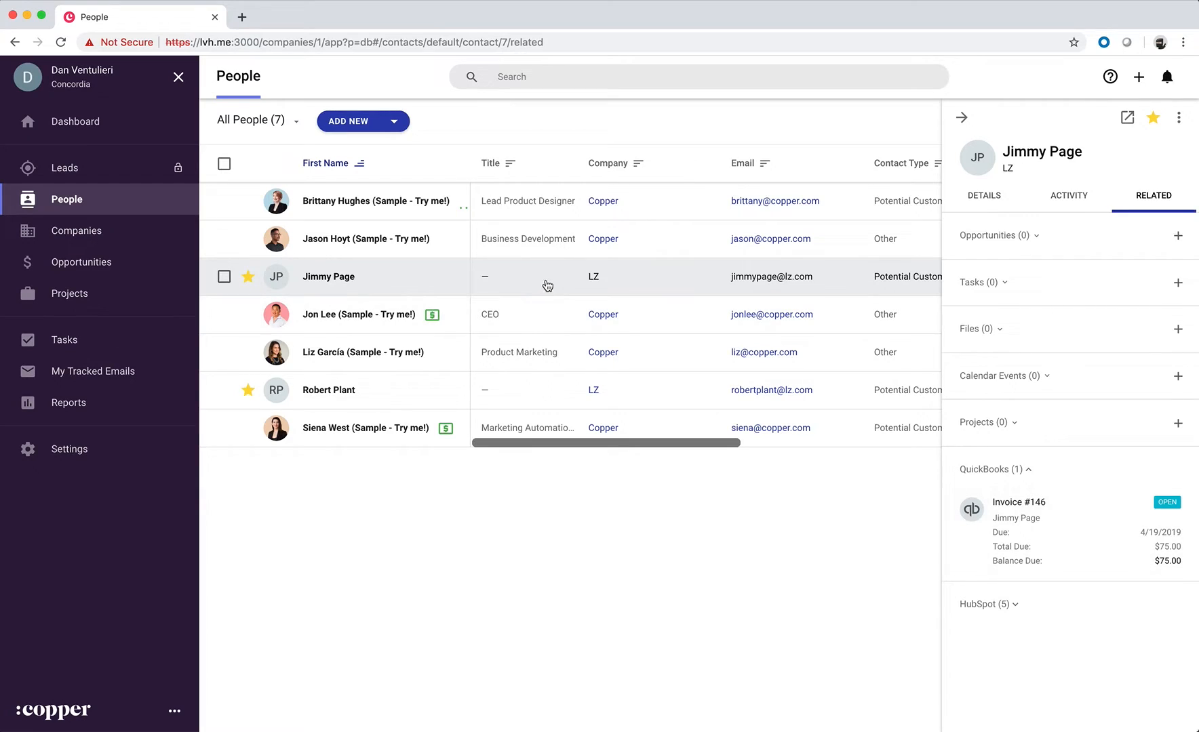
mouse_move(595, 403)
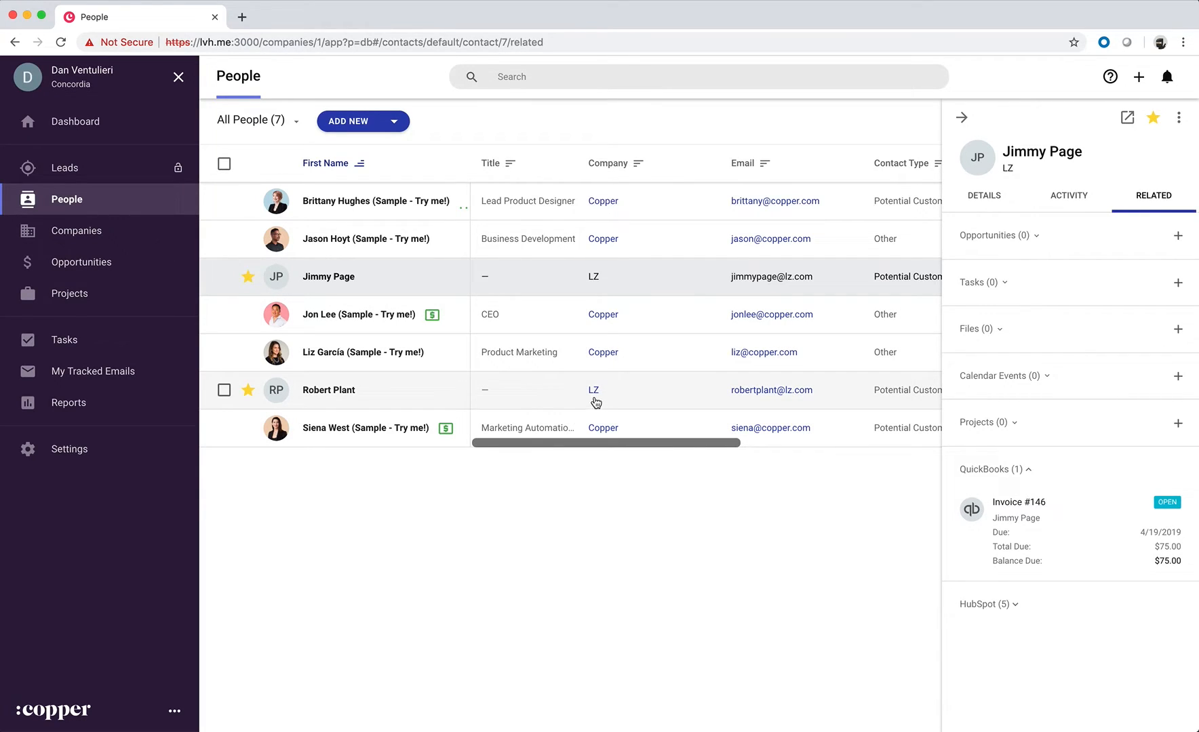
mouse_move(76, 230)
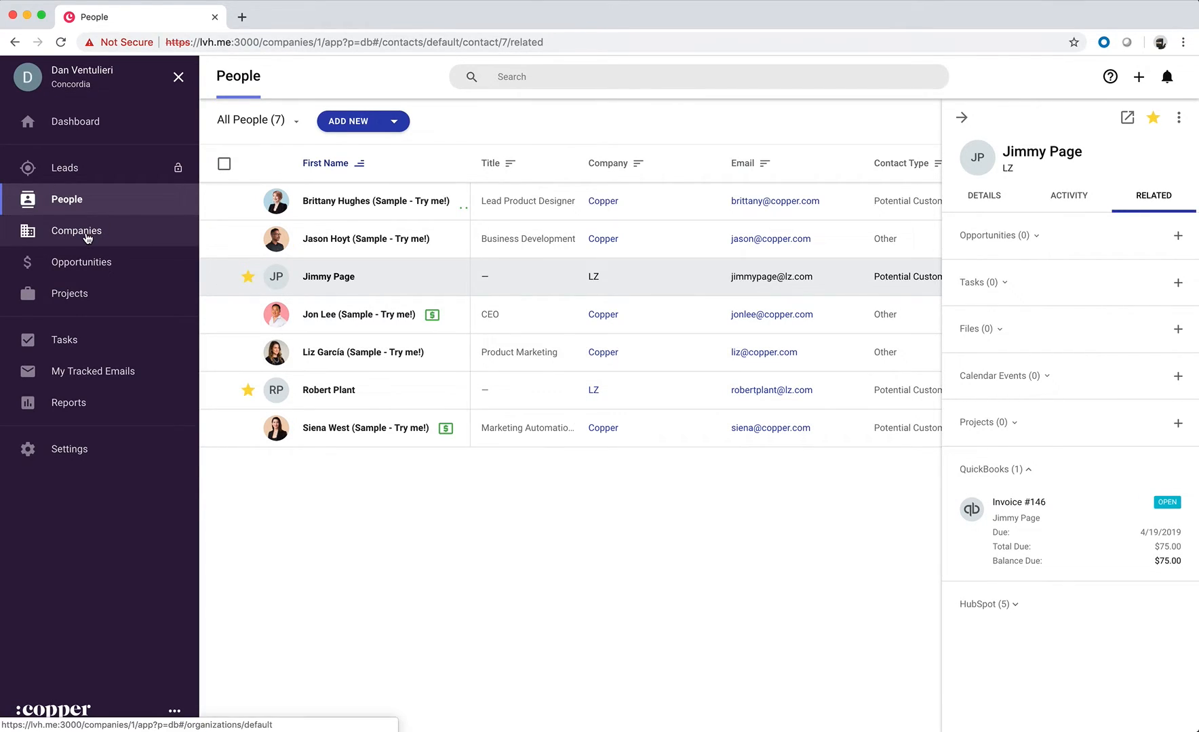
click(76, 231)
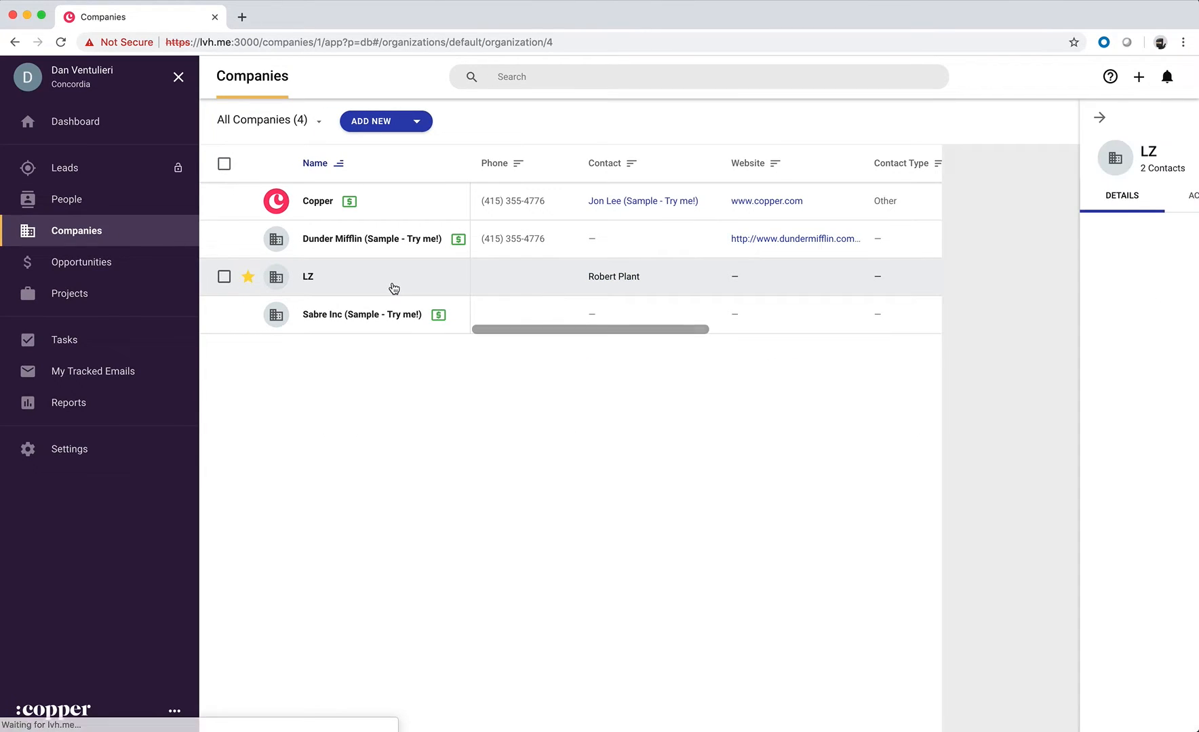
- Scroll LZ's Related tab to its QuickBooks section listing four invoices
click(1152, 195)
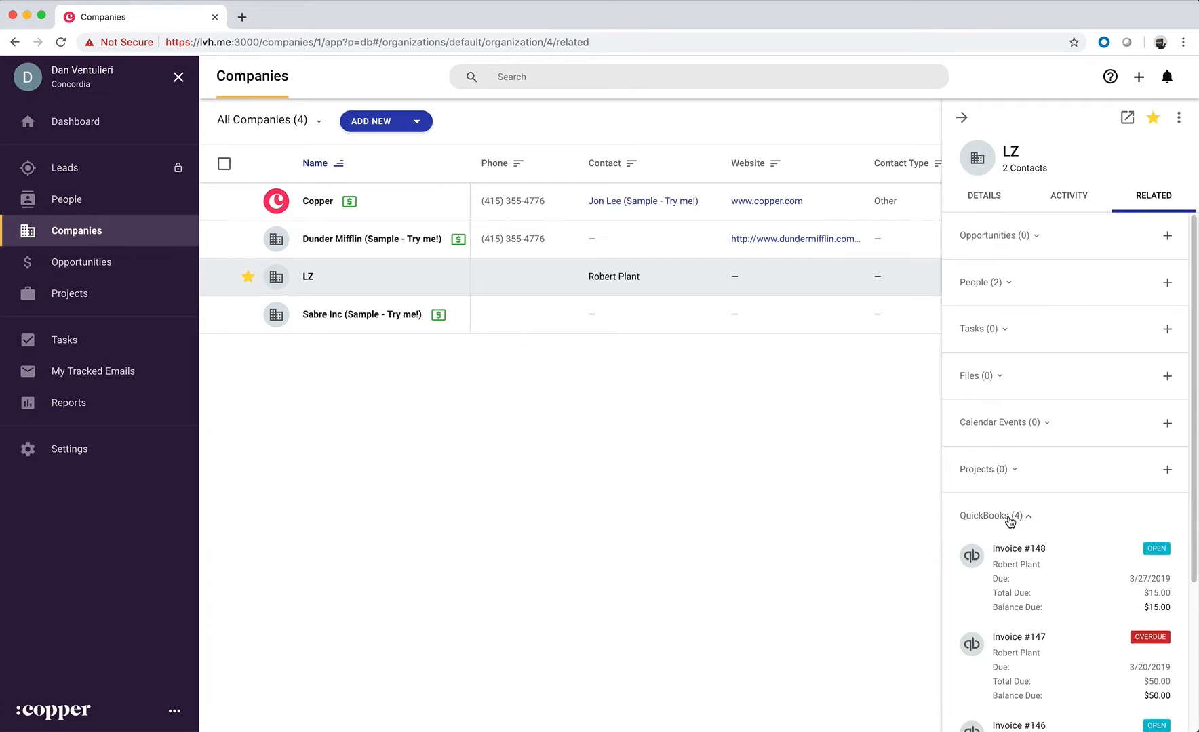
scroll(down, 3)
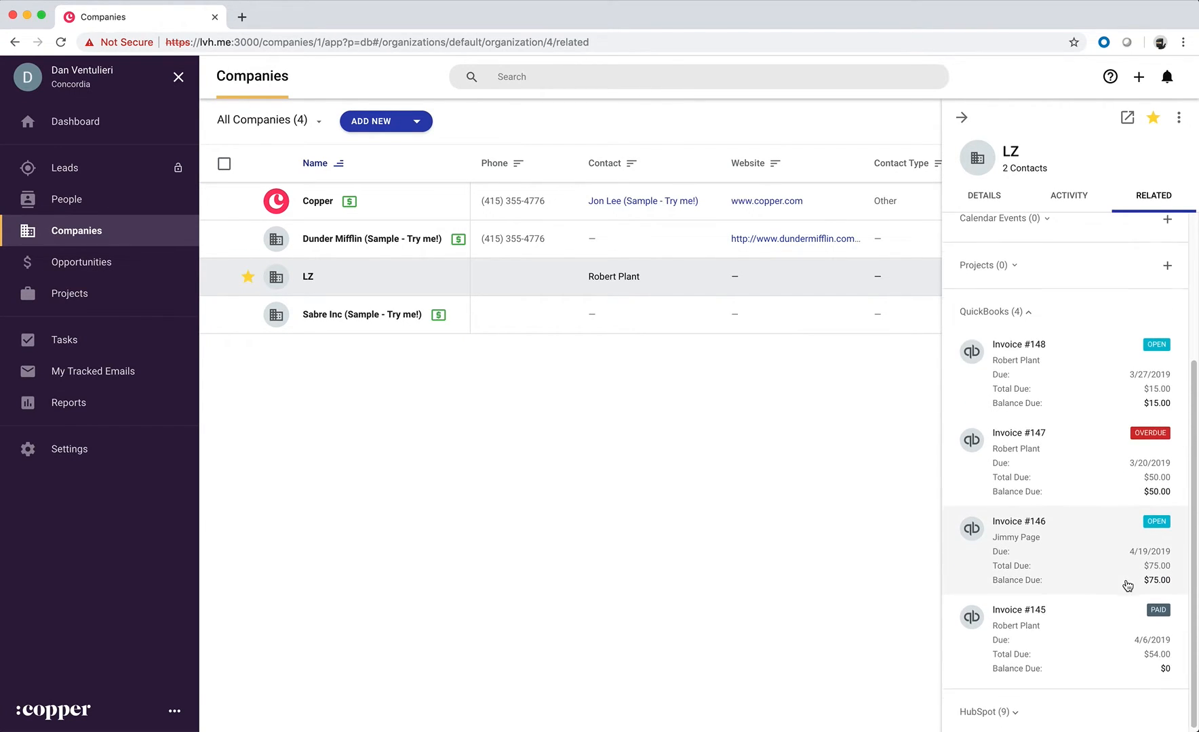
mouse_move(1009, 626)
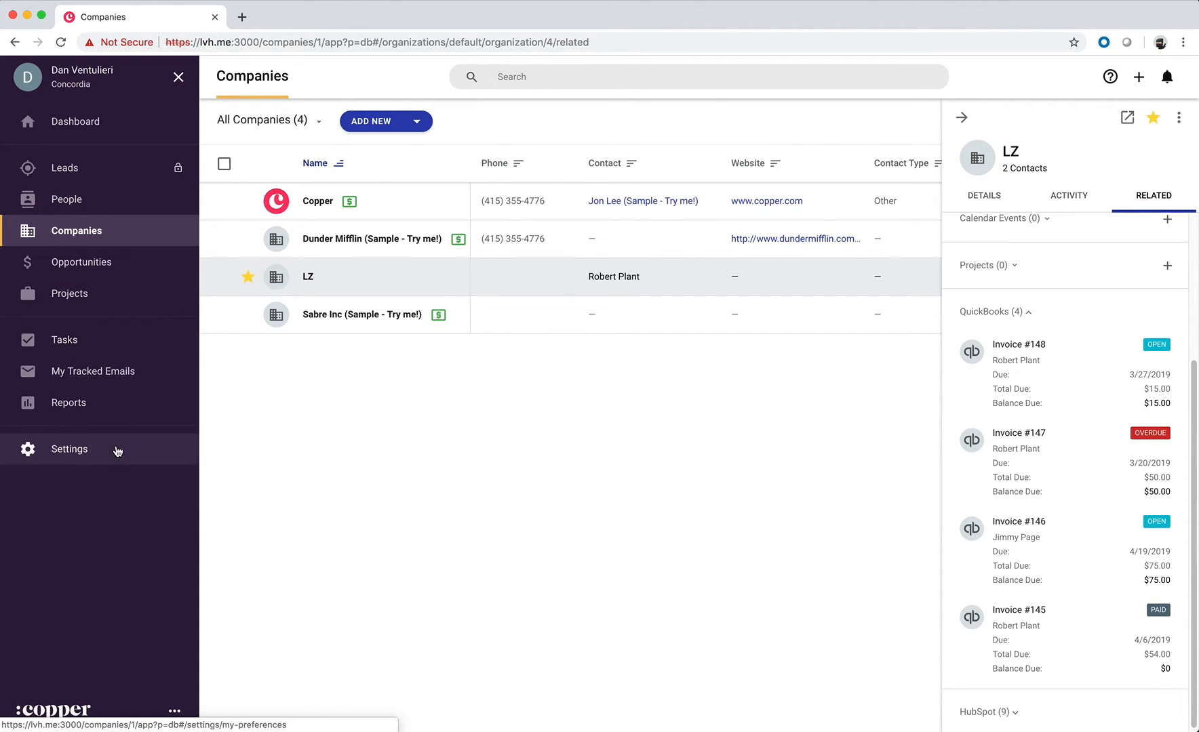
- In Team & Visibility Permissions for Support, tick then untick QuickBooks Access
click(70, 449)
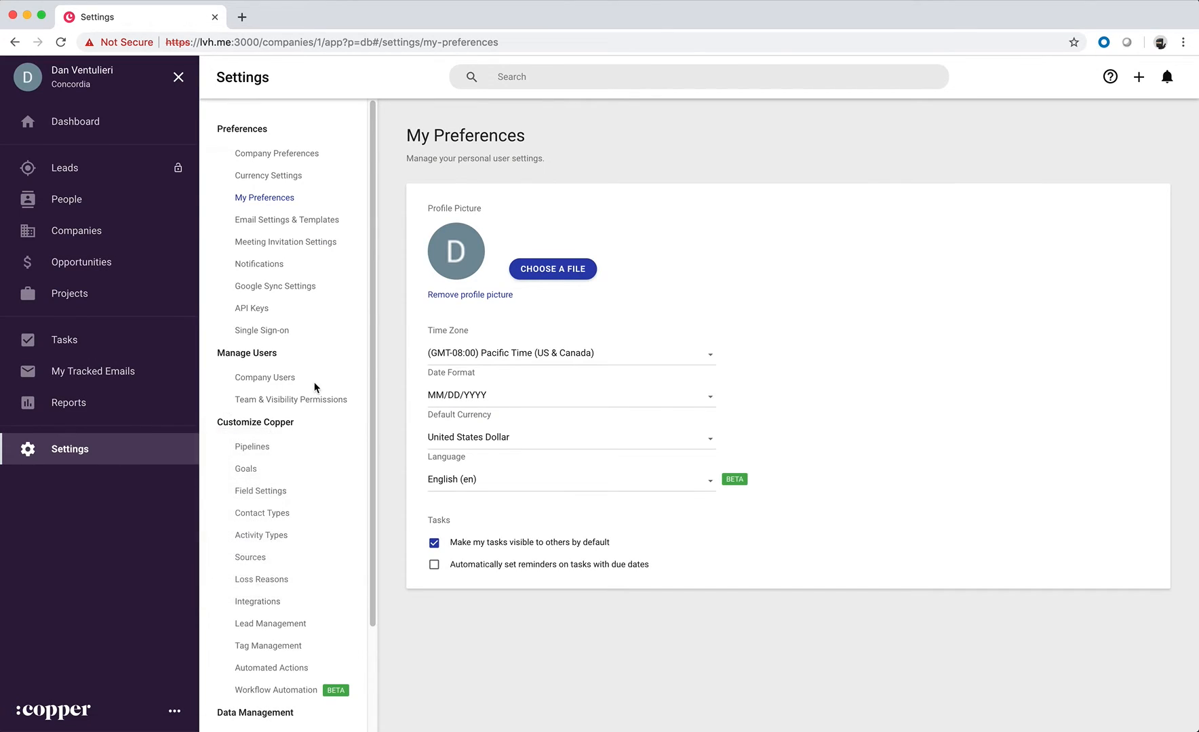
click(290, 398)
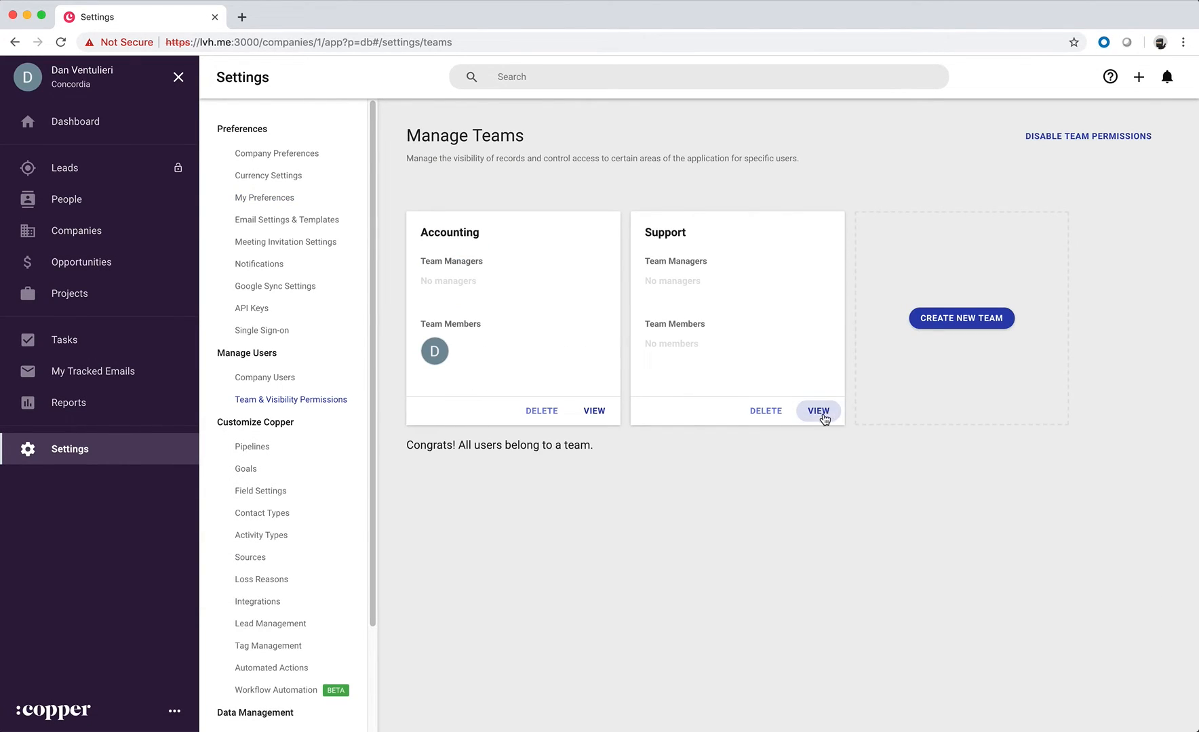
click(818, 411)
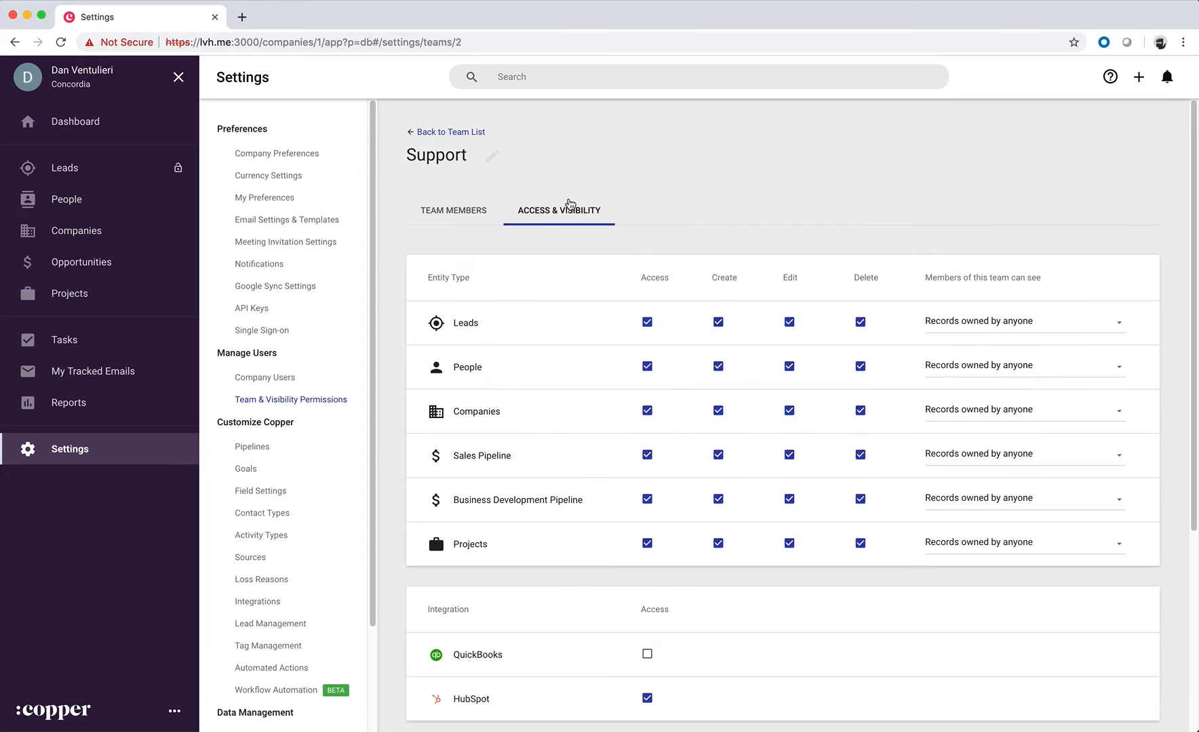
scroll(down, 3)
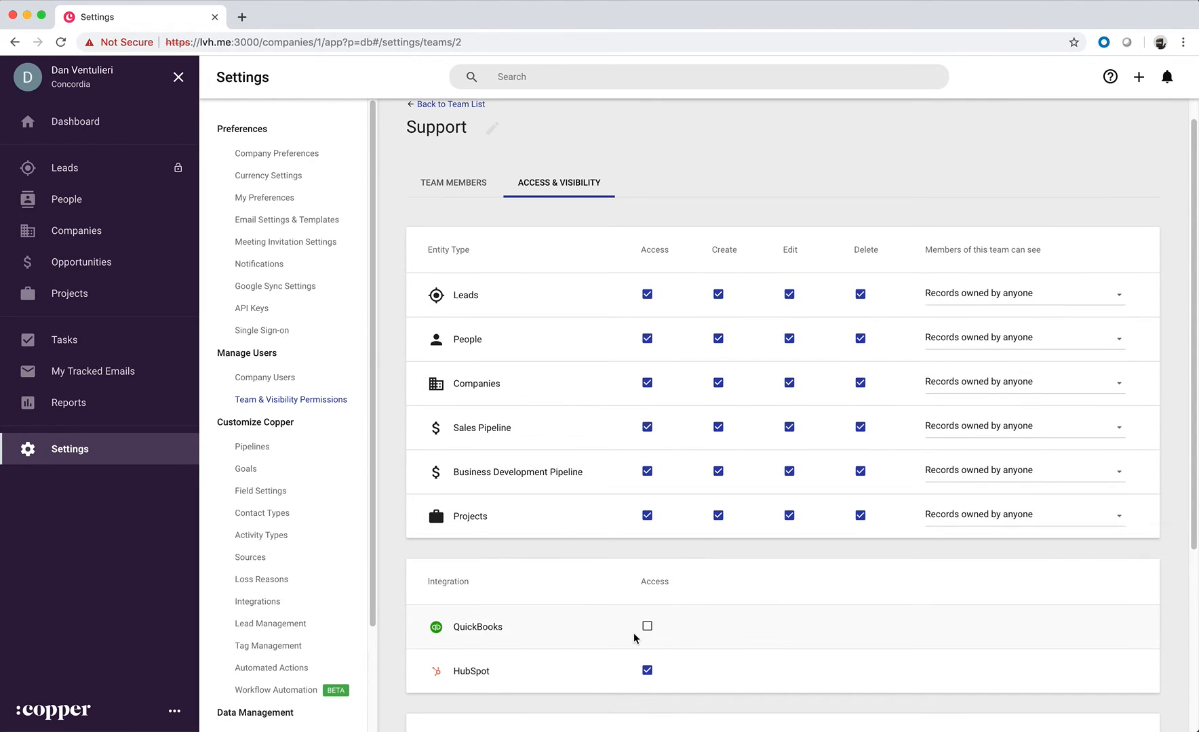
mouse_move(661, 641)
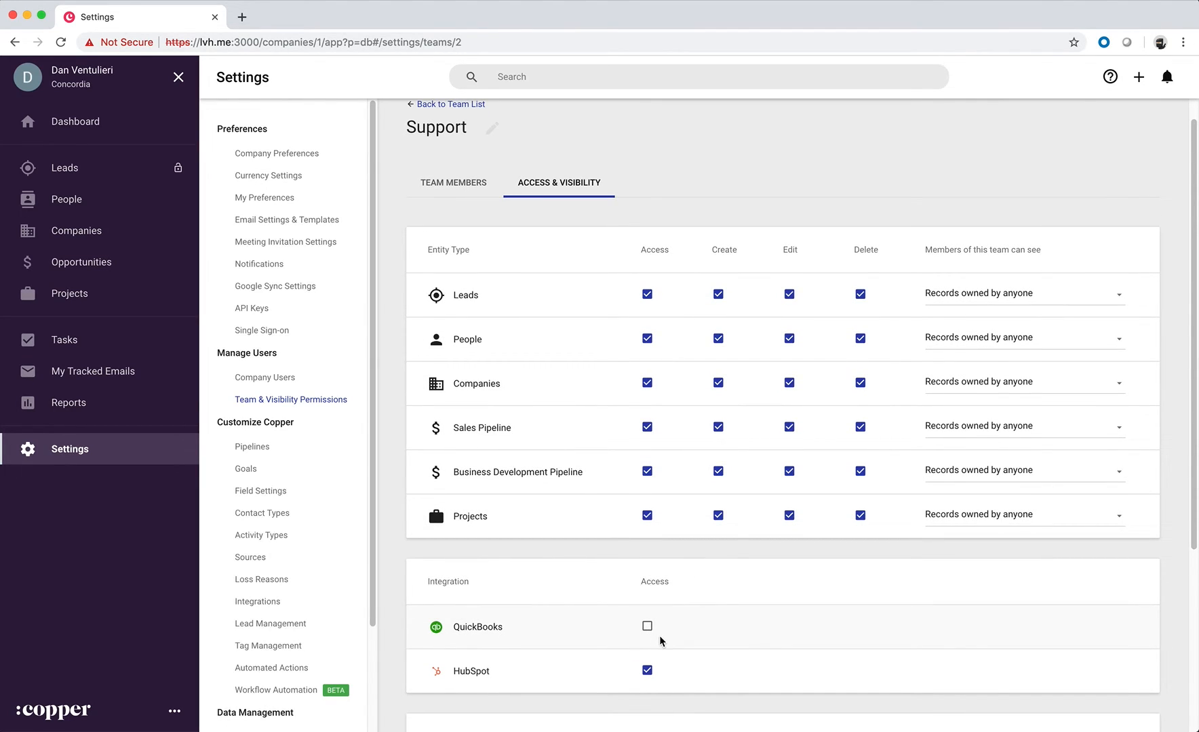
click(647, 627)
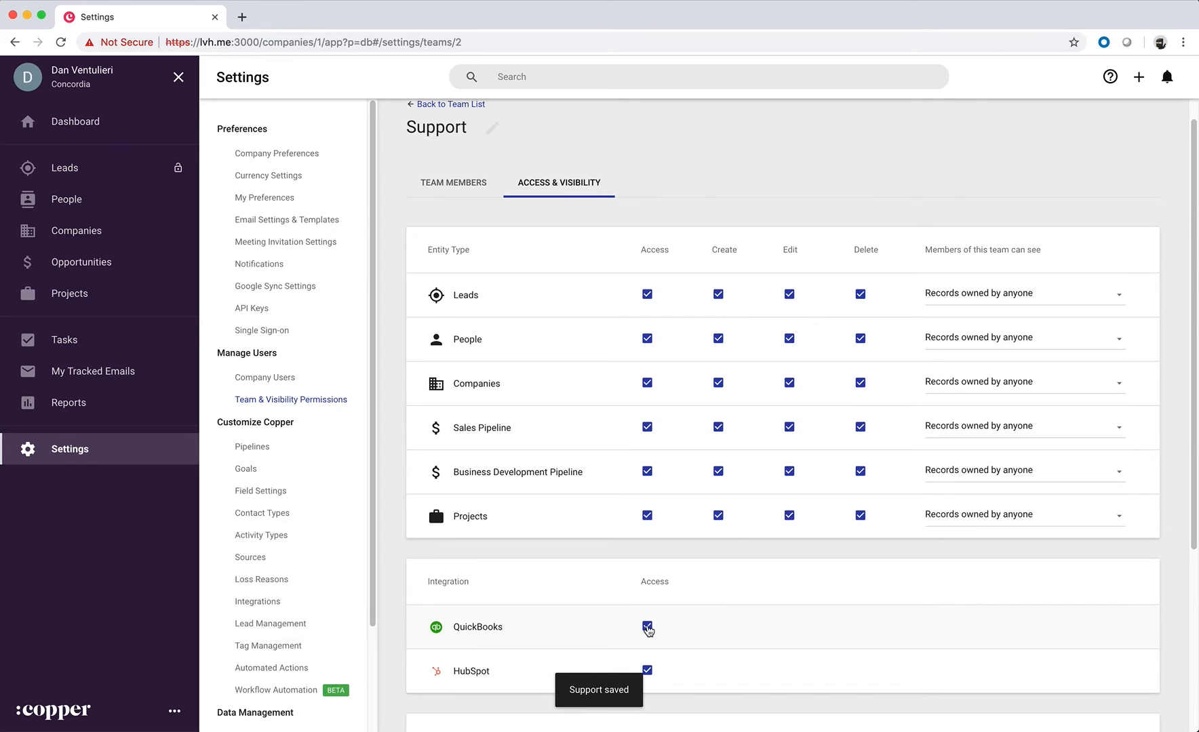
click(647, 629)
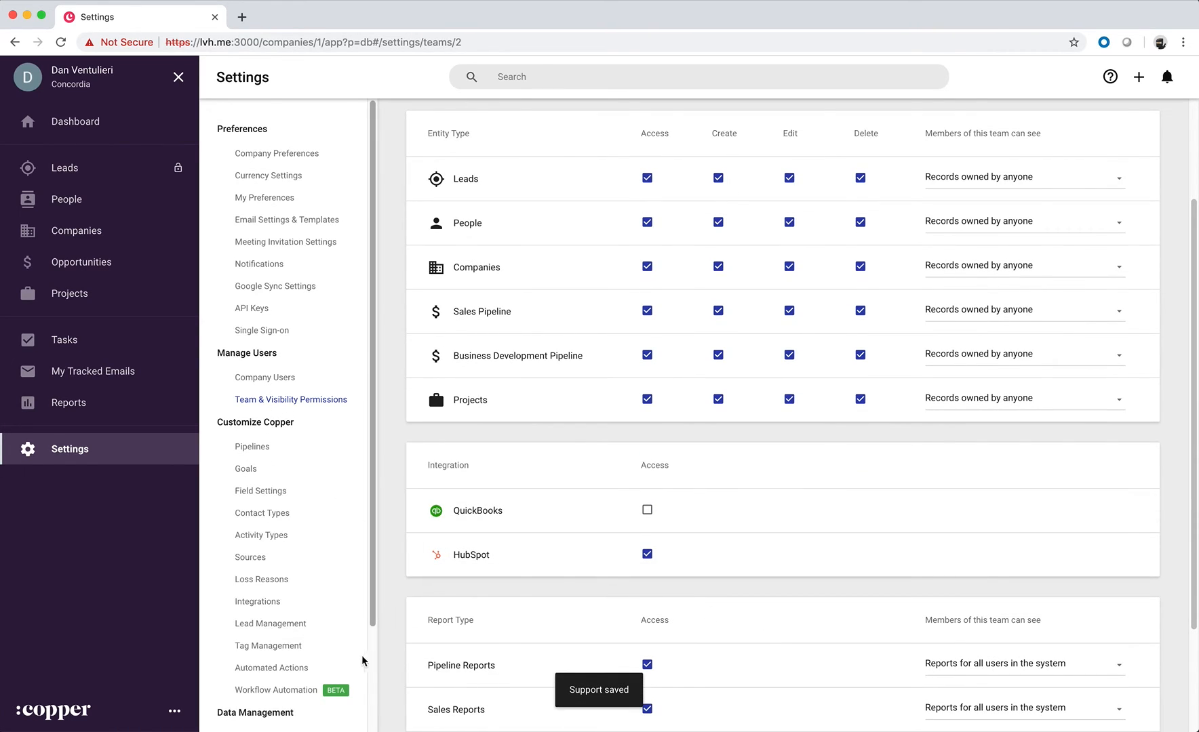